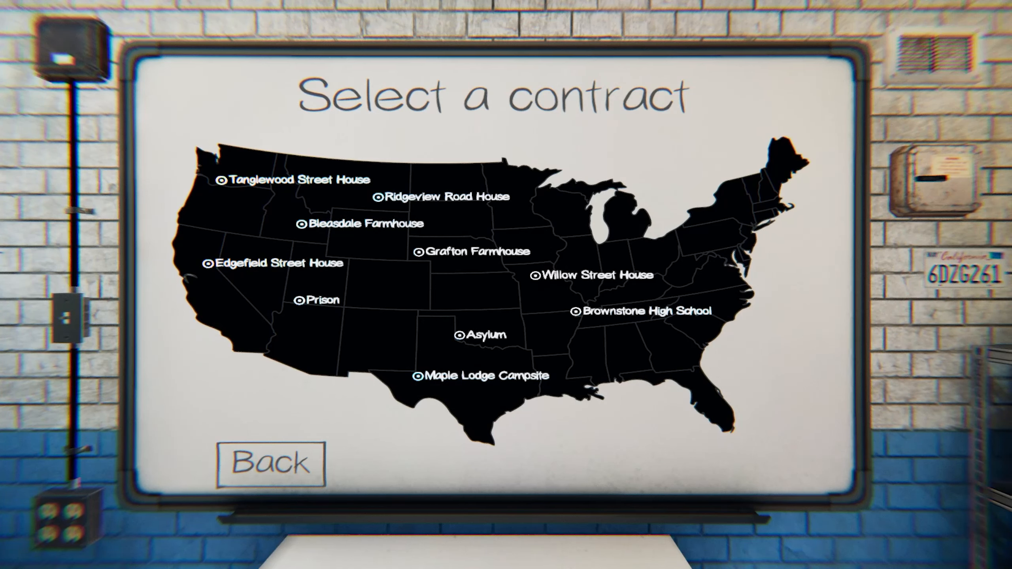
Select the Maple Lodge Campsite contract on Professional difficulty.
left_click(635, 311)
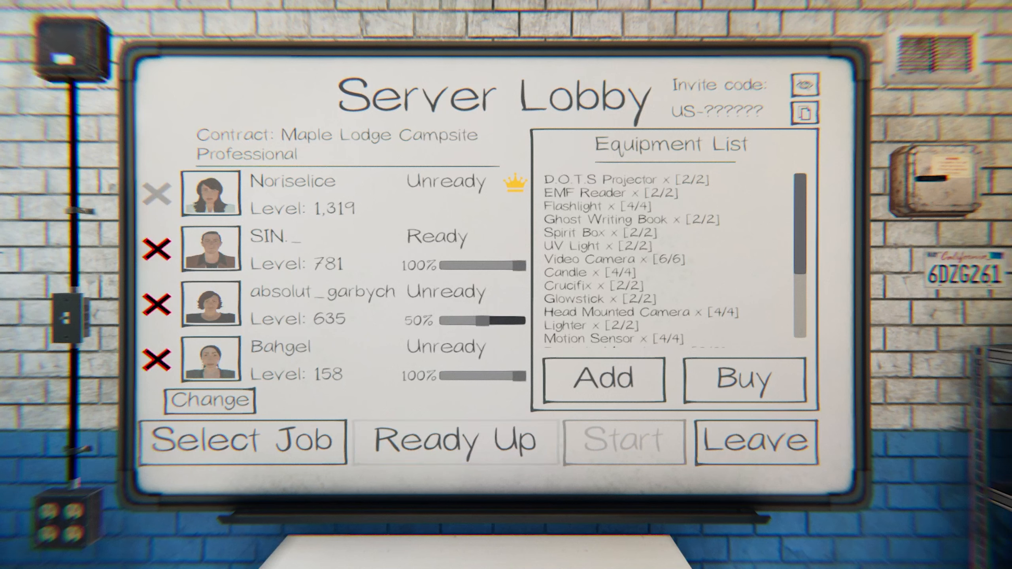
Ready up, then log EMF 5, Fingerprints and D.O.T.S evidence and choose Goryo.
left_click(454, 441)
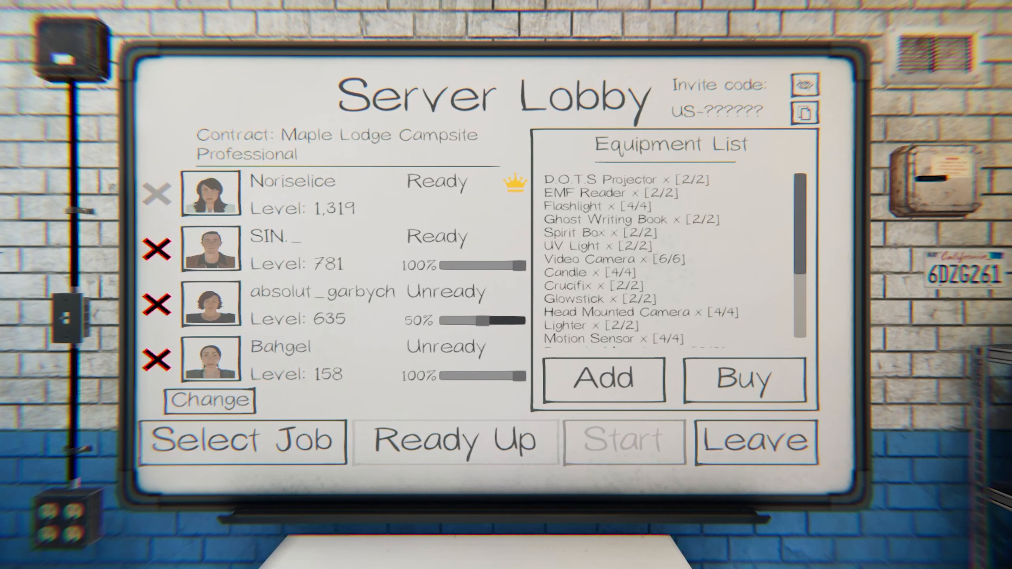
left_click(624, 441)
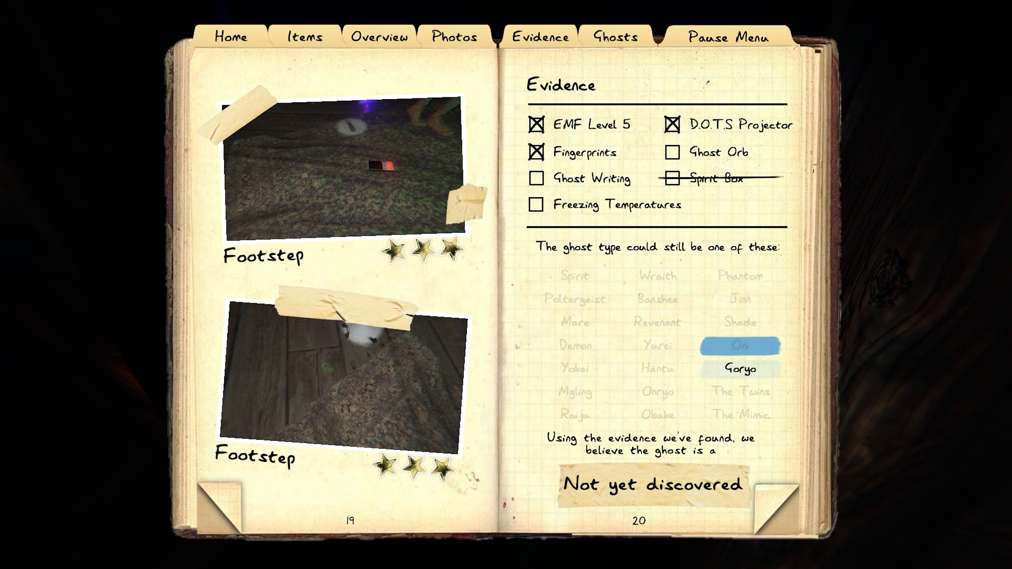
left_click(739, 368)
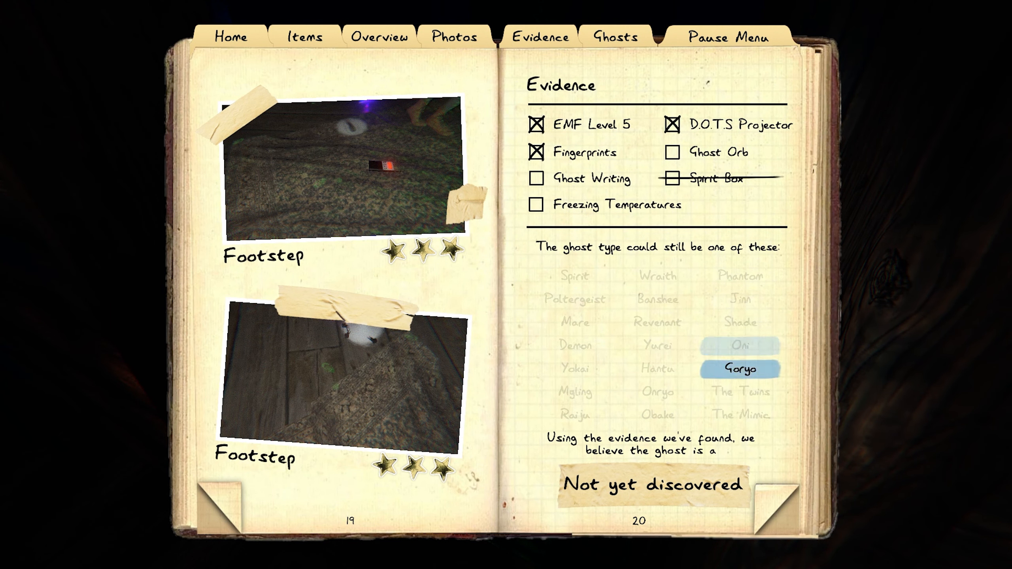